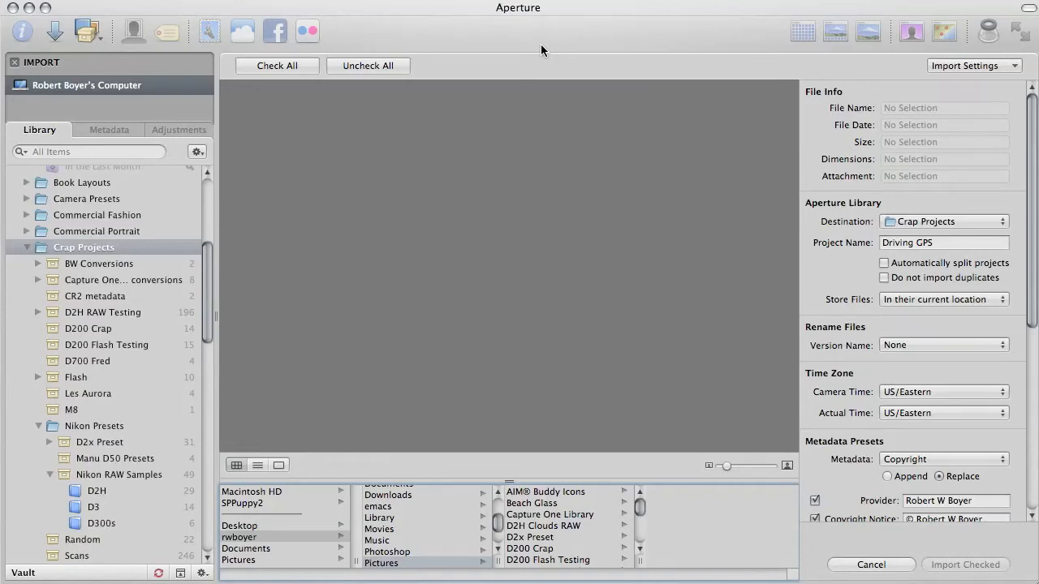
mouse_move(442, 60)
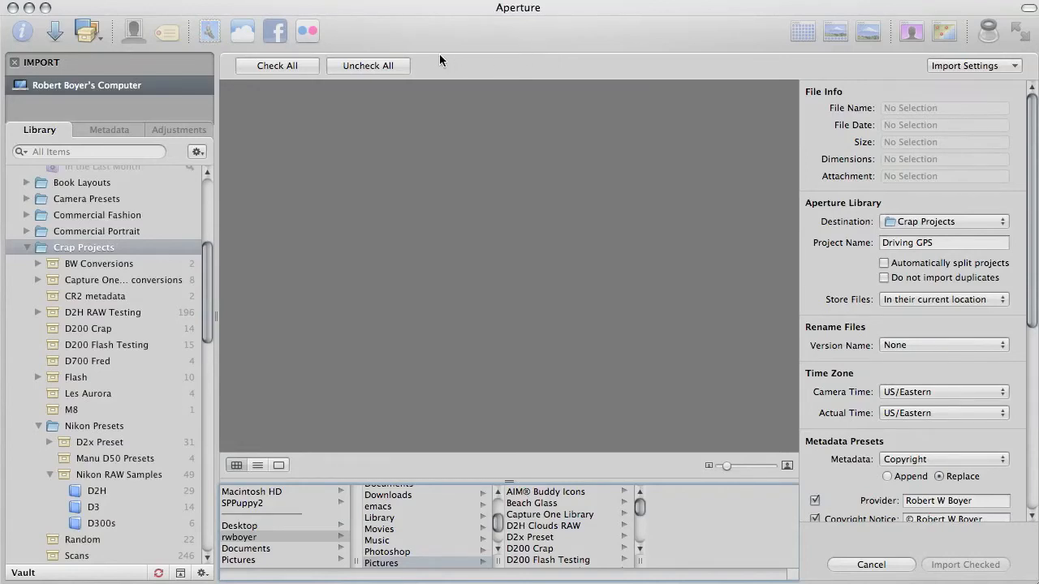
mouse_move(679, 62)
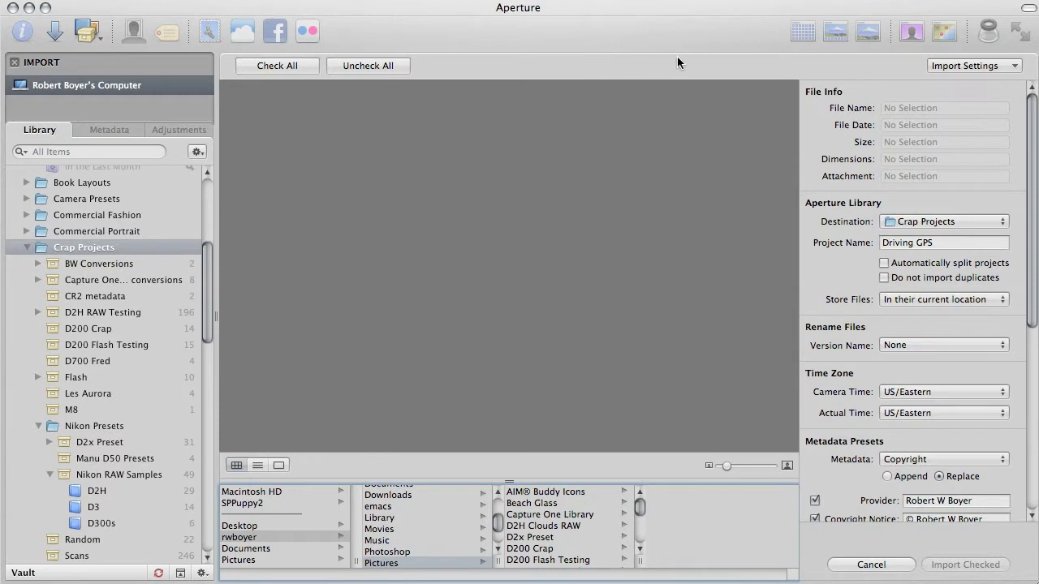
mouse_move(647, 62)
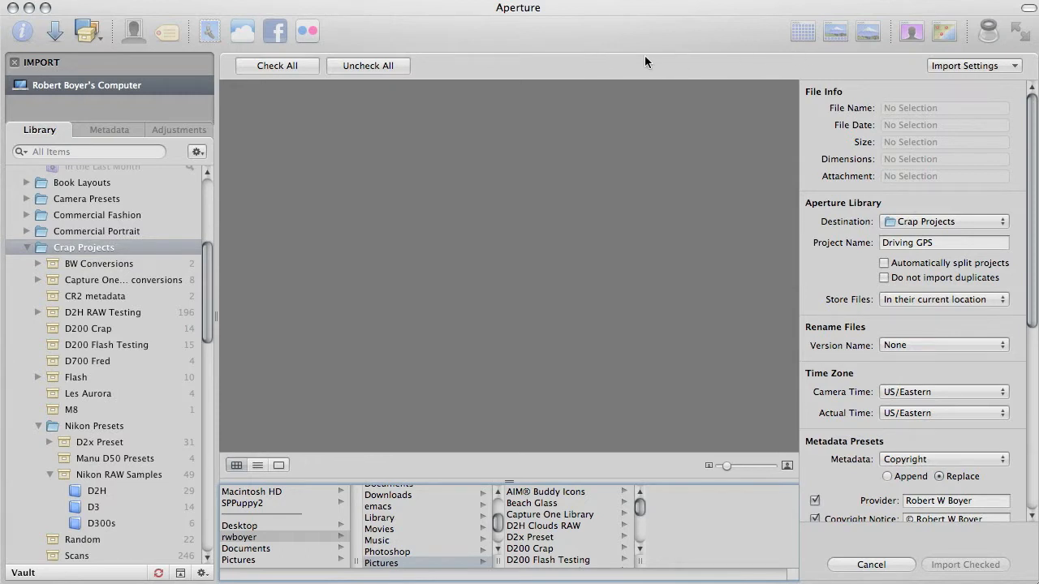
mouse_move(582, 91)
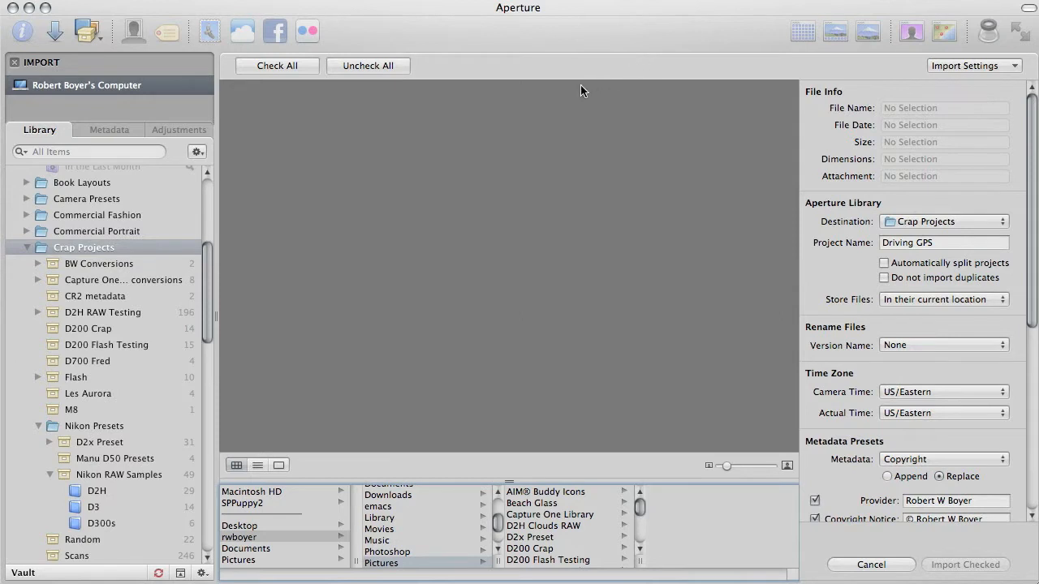
mouse_move(363, 296)
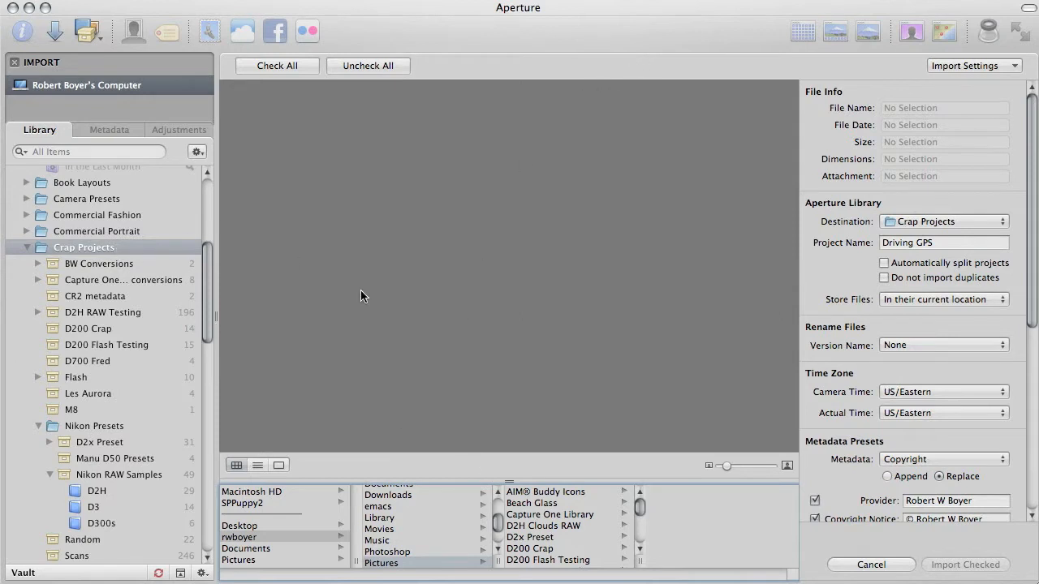
mouse_move(624, 545)
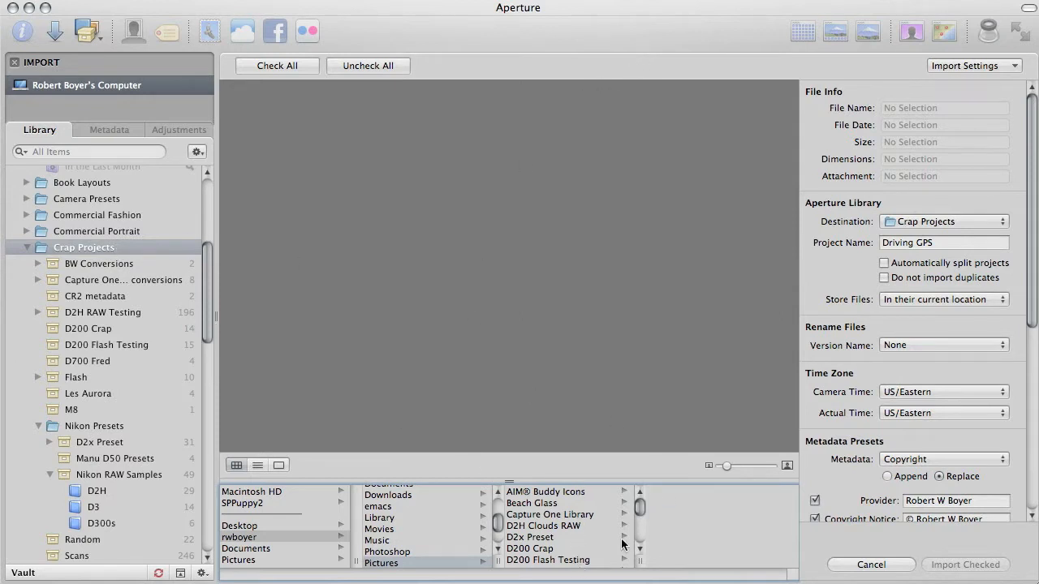
- Import the 32 photos from the Pictures > Driving GPS folder into Crap Projects
scroll("down", 3)
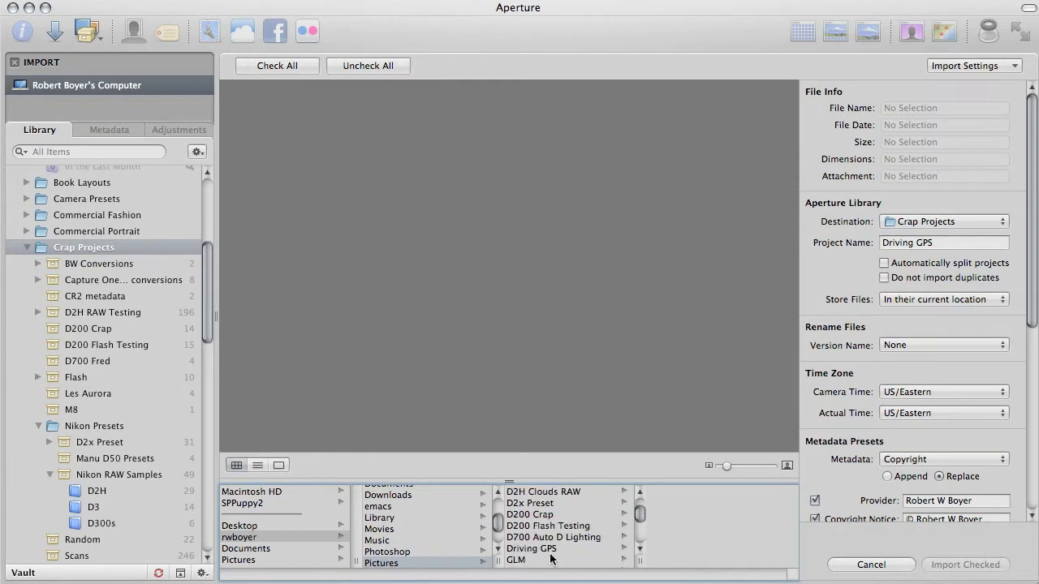
left_click(531, 549)
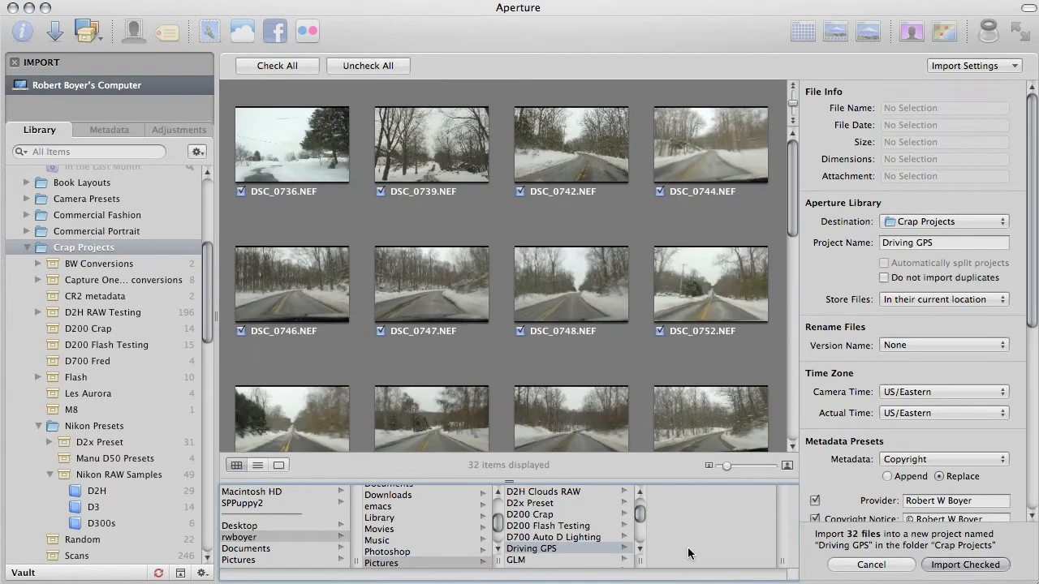
left_click(964, 564)
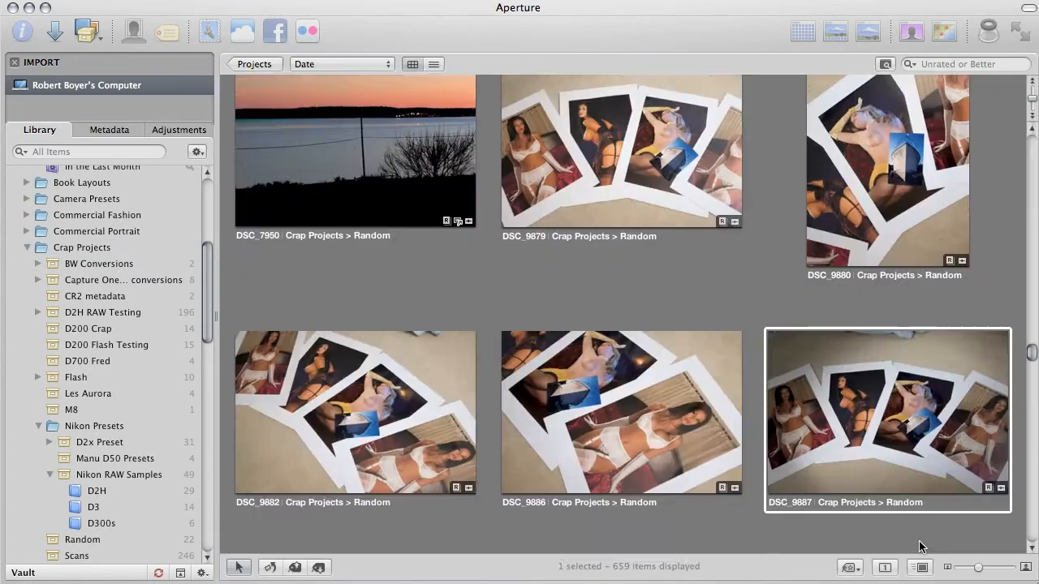
- Select the Driving GPS project in the Library inspector to show its photos
left_click(92, 276)
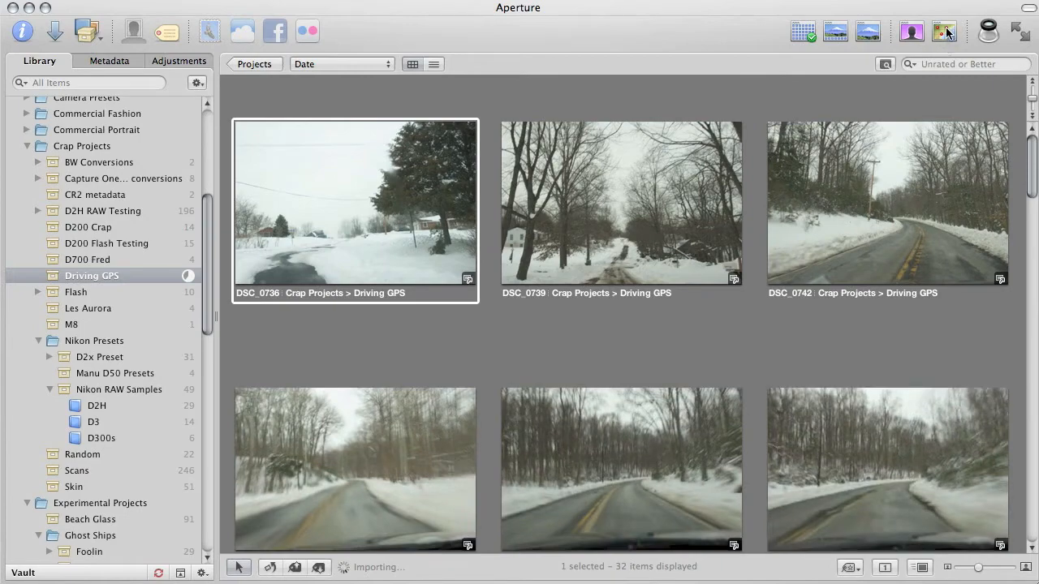
mouse_move(944, 31)
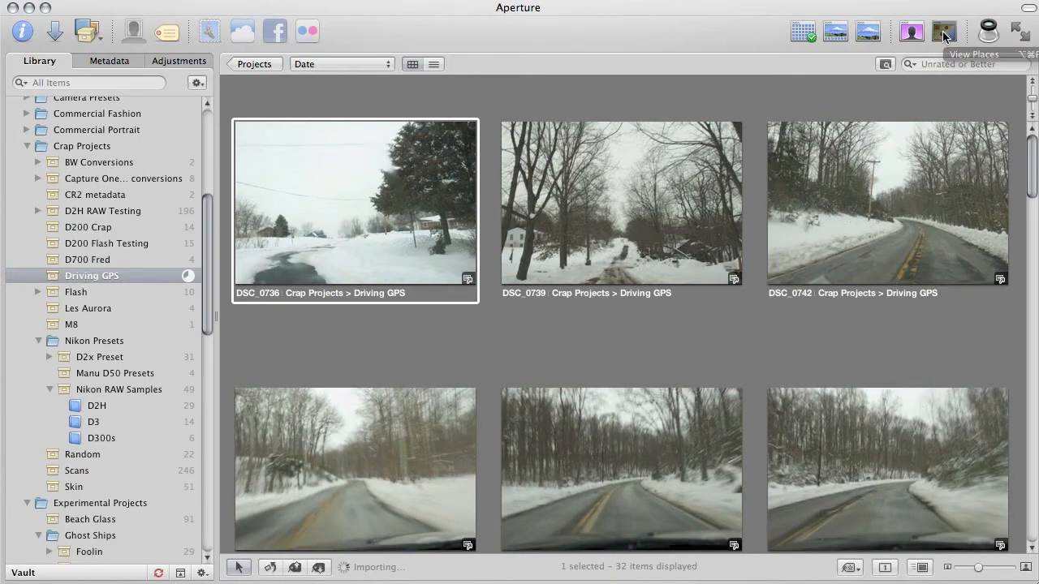
- Show the Places map, dismiss Import Complete, and pick Ap3 Test.GPX as the track file
left_click(944, 31)
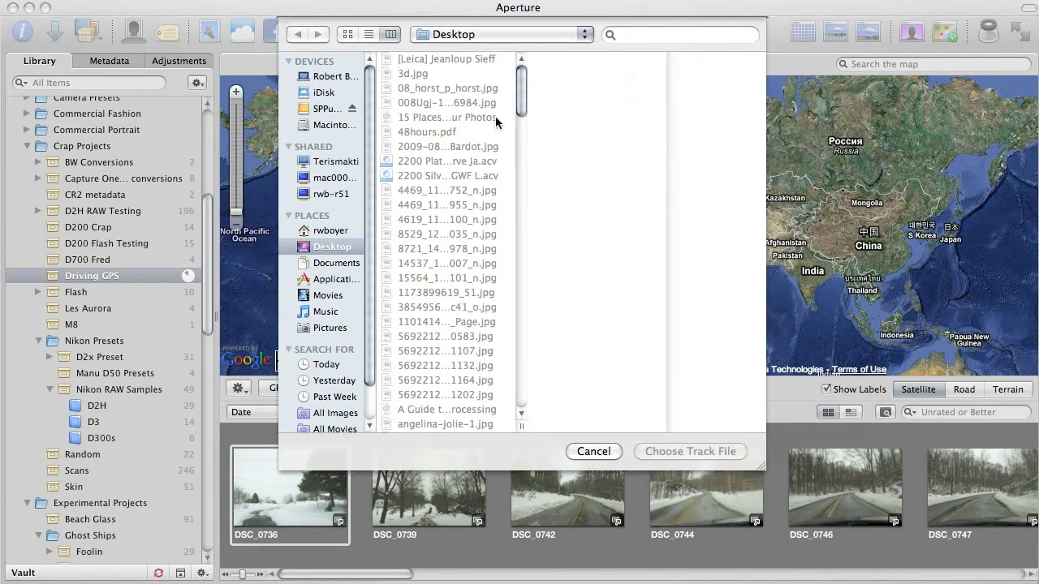
scroll("down", 3)
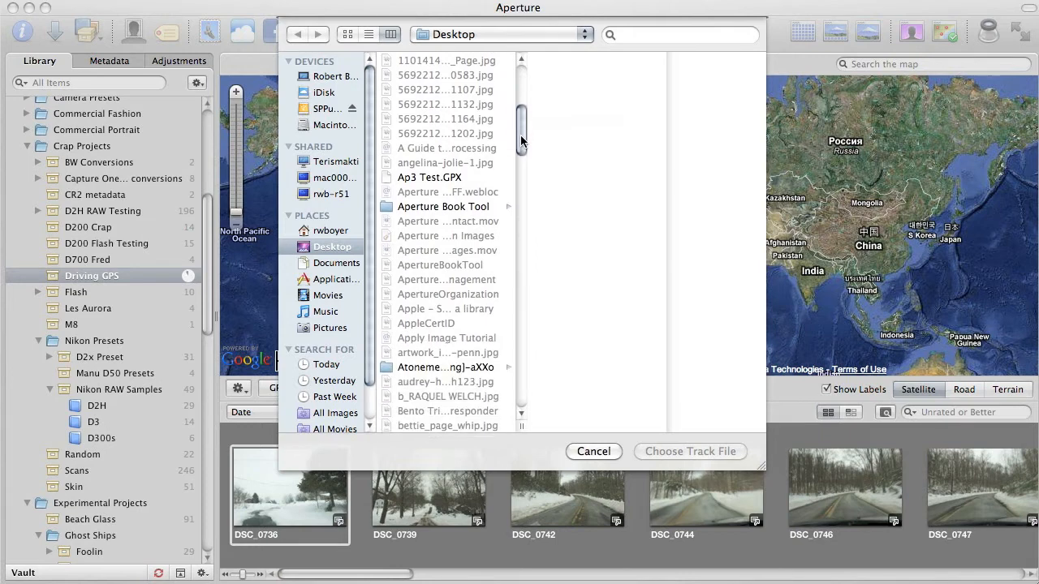
scroll("down", 3)
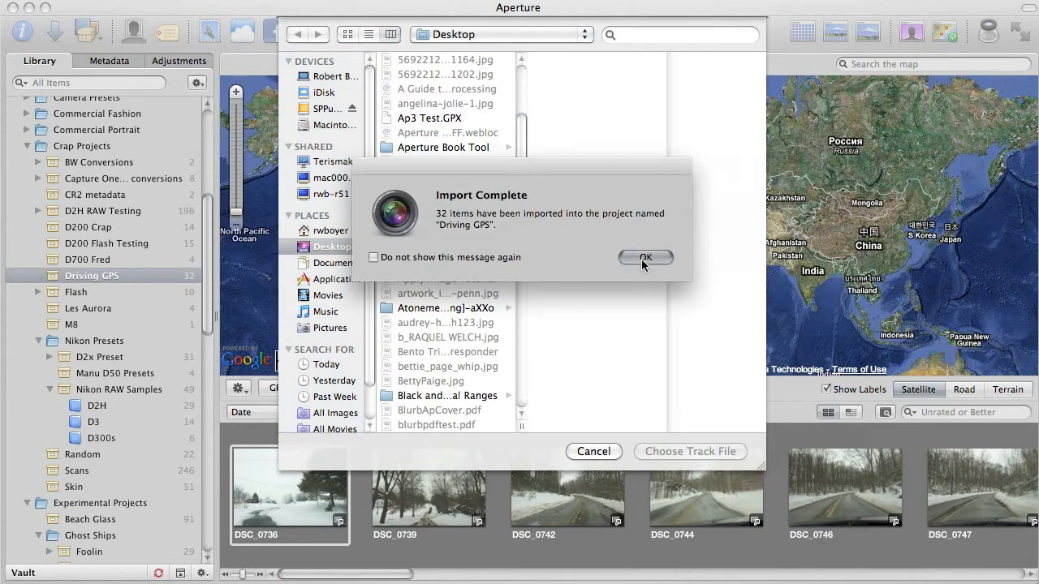
left_click(646, 257)
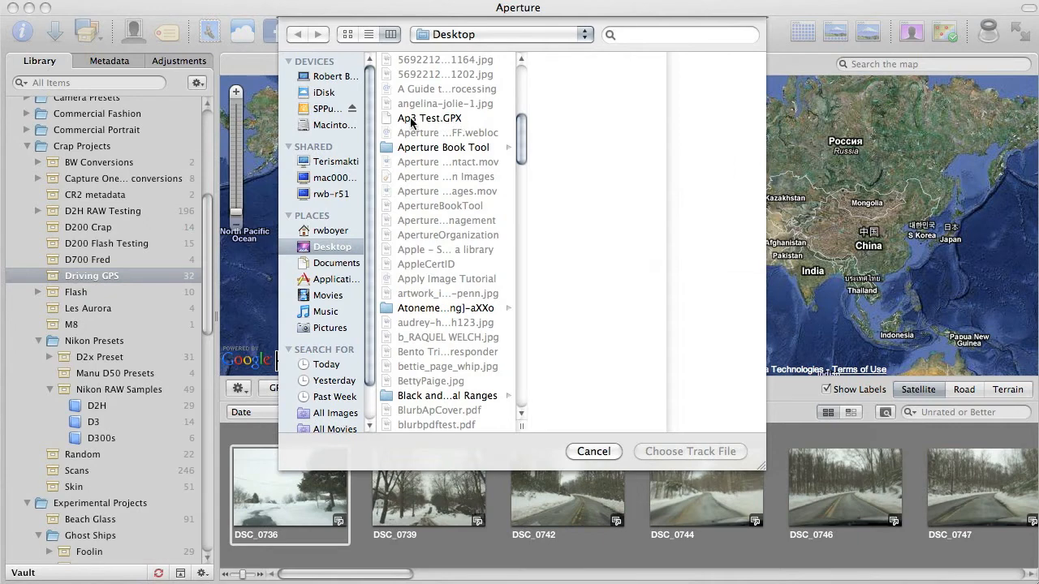
left_click(430, 118)
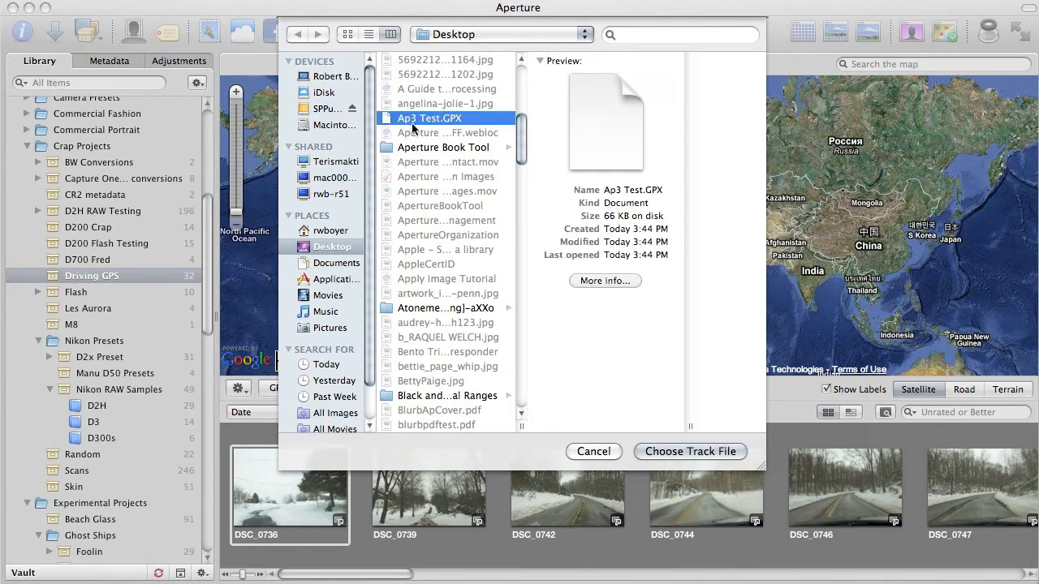
mouse_move(461, 132)
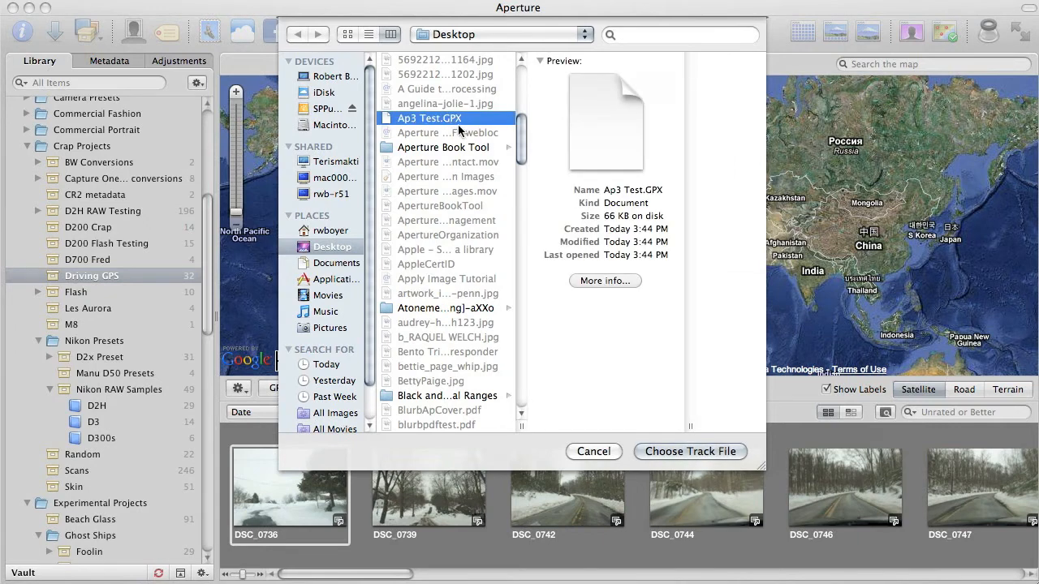
mouse_move(503, 177)
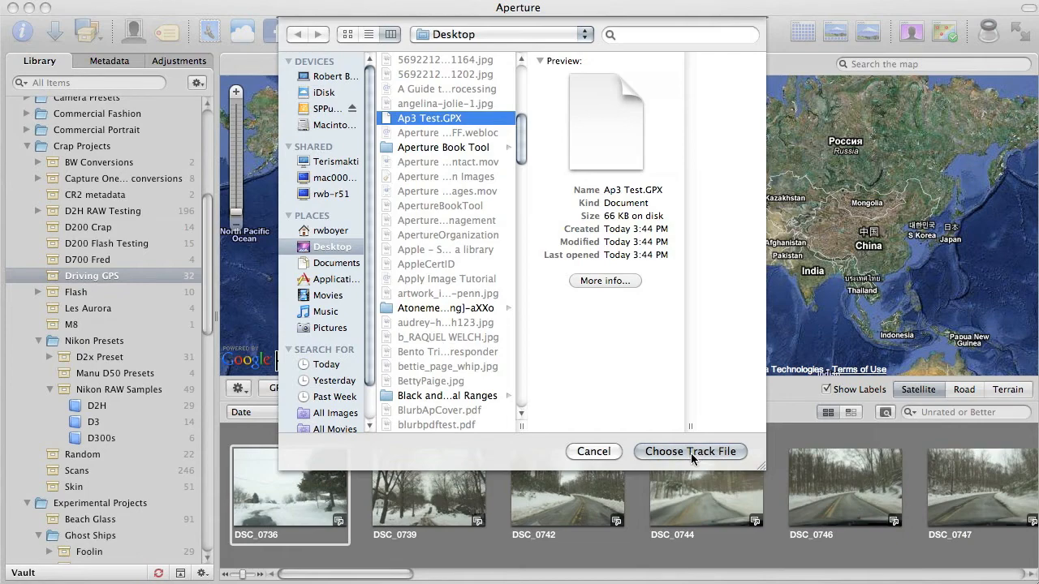
- Load the Ap3 Test.GPX track onto the map and select all 32 photos
left_click(690, 452)
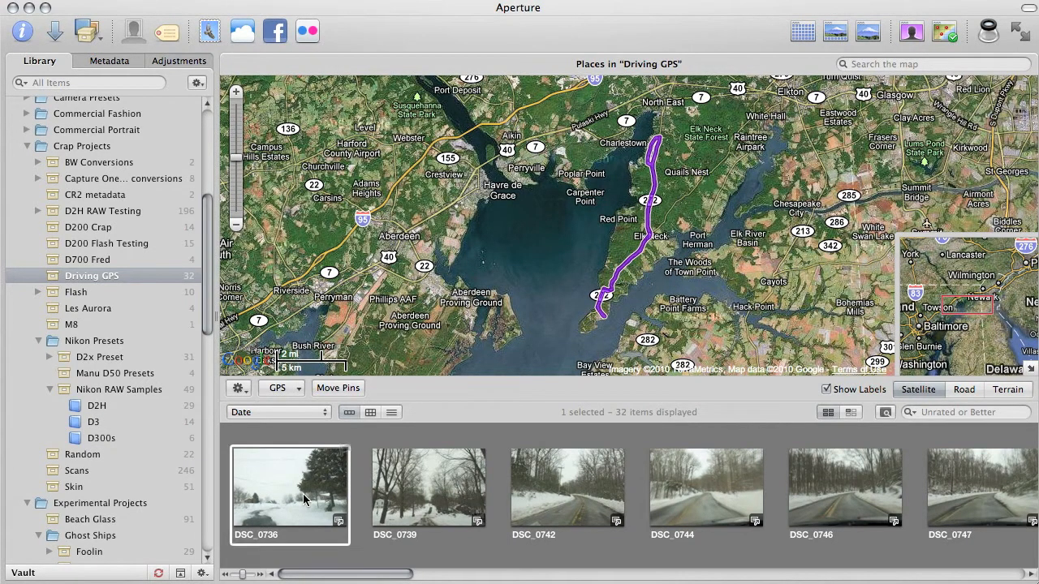
key("cmd+a")
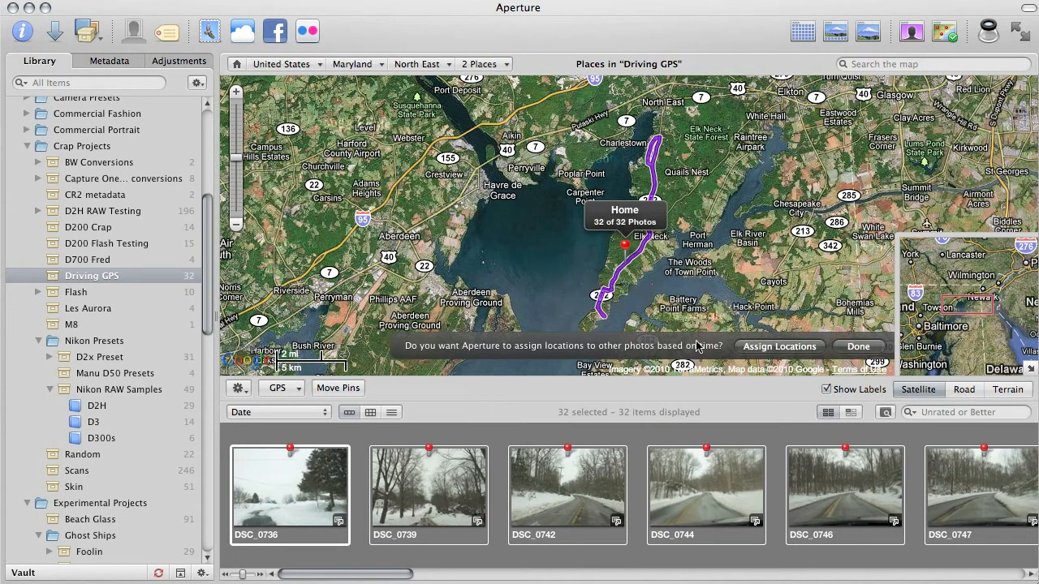
mouse_move(759, 353)
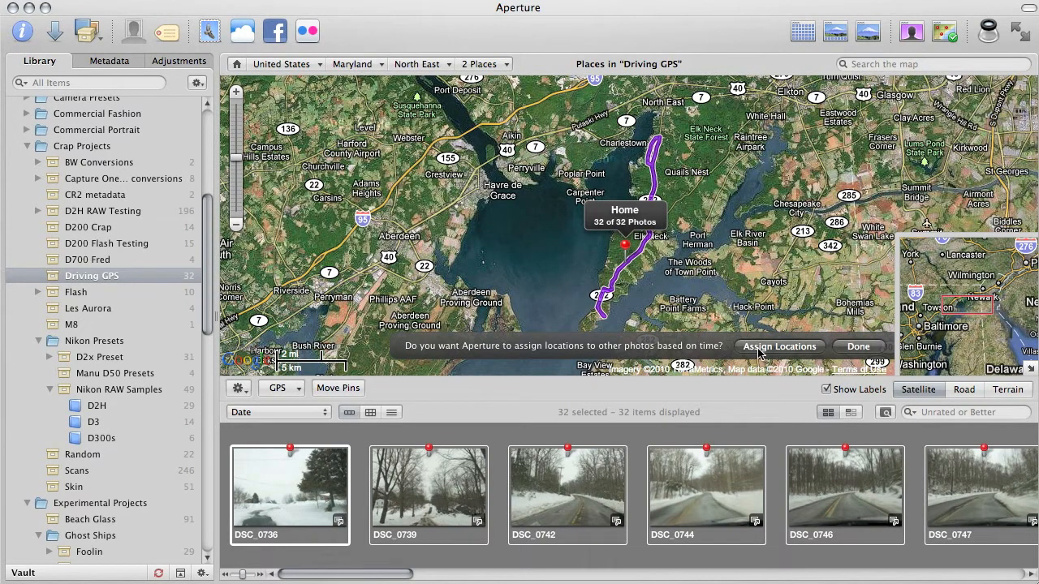
mouse_move(685, 357)
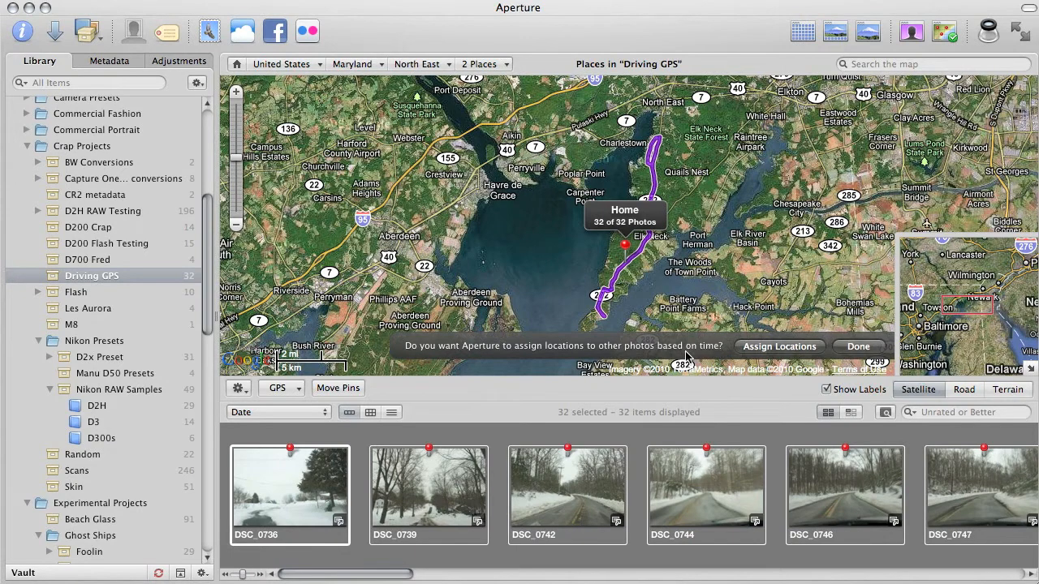
mouse_move(773, 351)
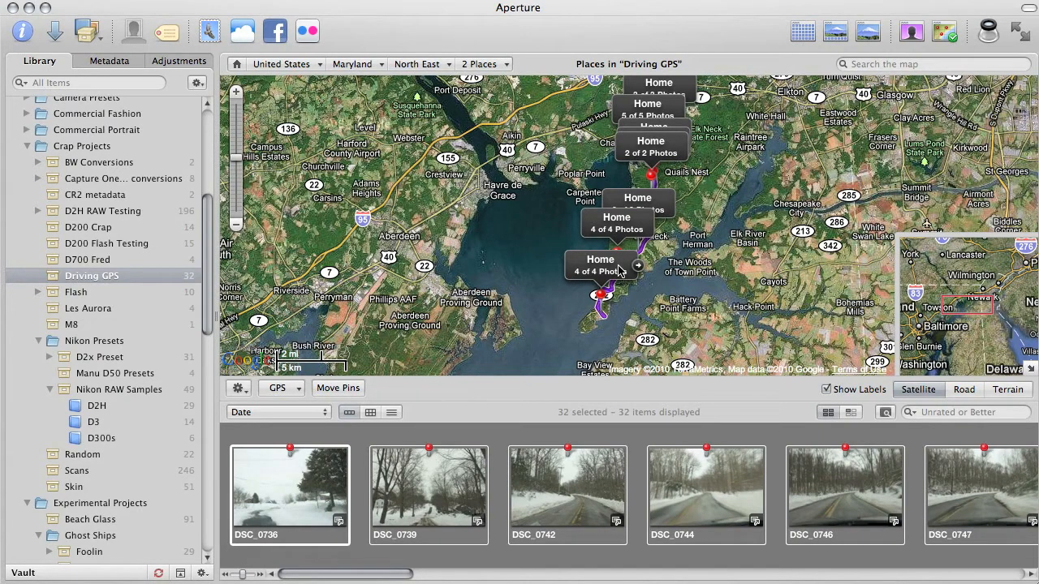
mouse_move(615, 384)
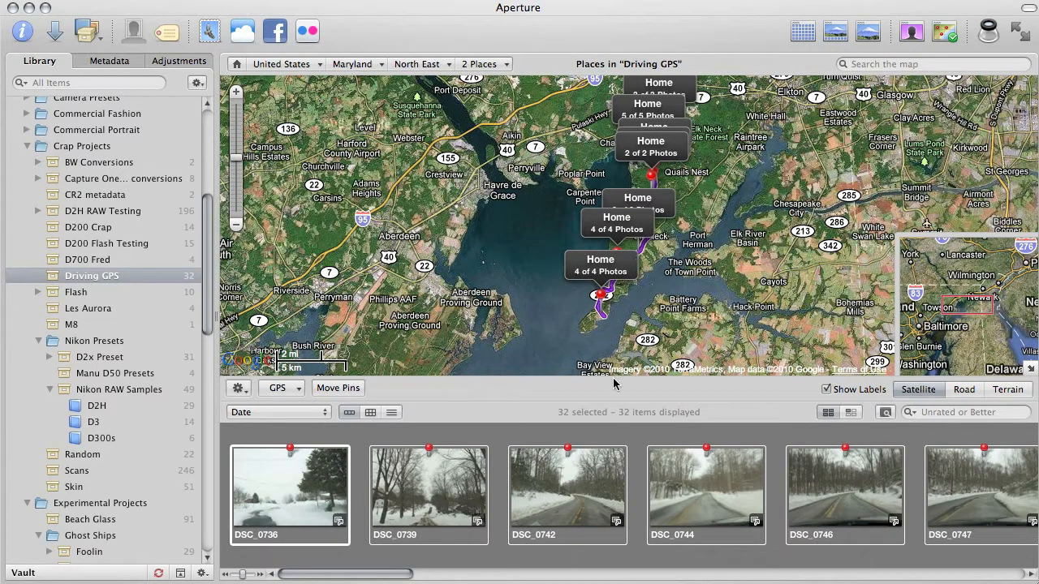
mouse_move(323, 495)
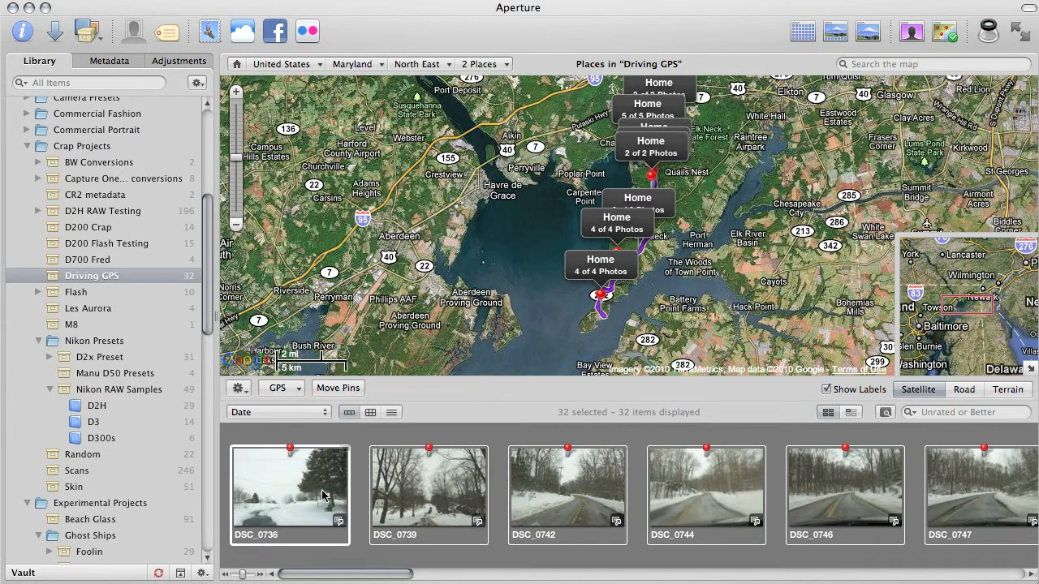